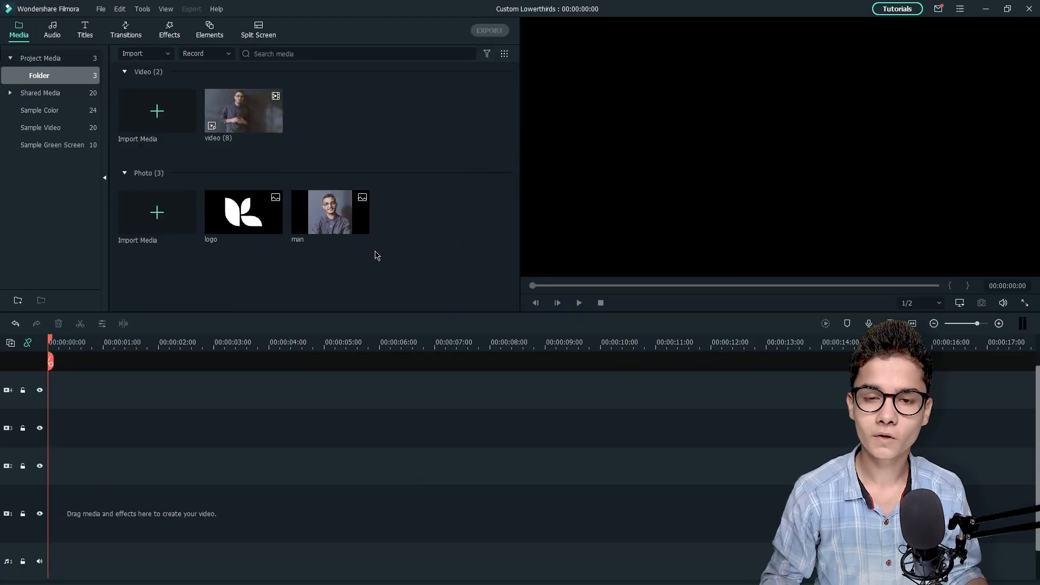
# - Place the man's video clip on the timeline, keeping project settings at 1920 x 1080 25fps
pyautogui.click(244, 110)
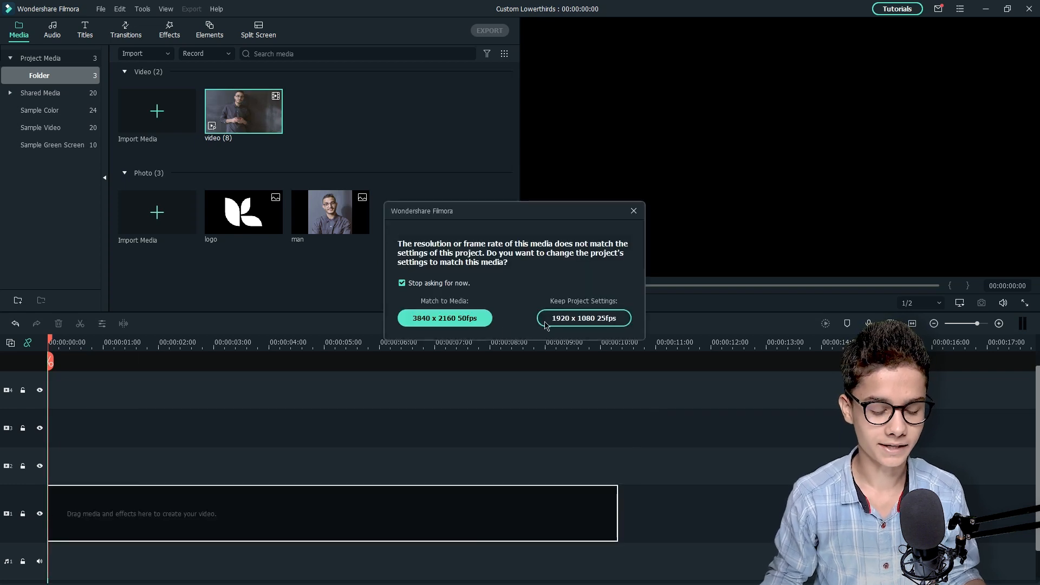
pyautogui.click(583, 318)
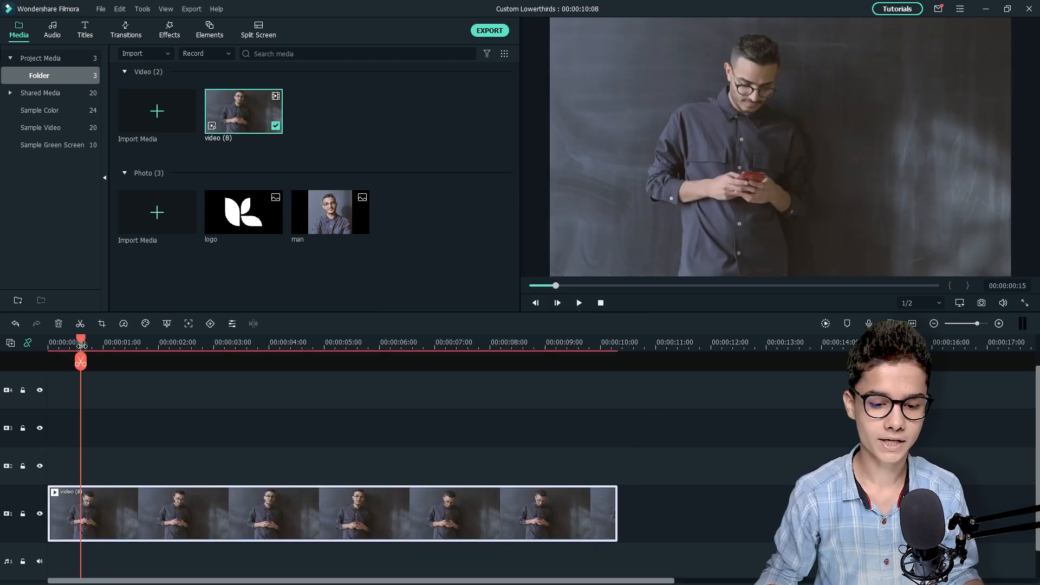
pyautogui.click(577, 302)
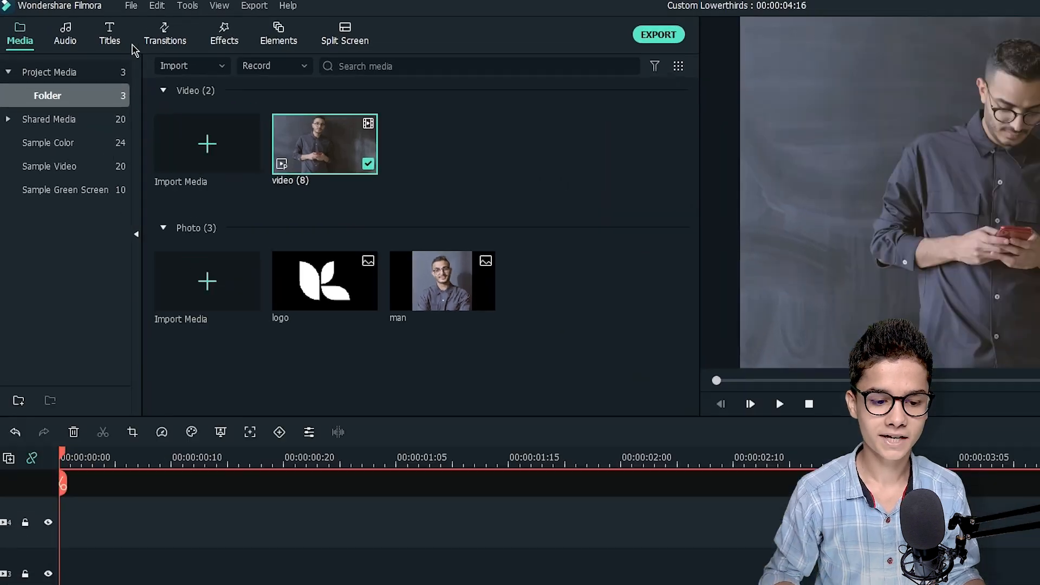
# - Add a News Lower Thirds Pack title above the video and stretch the video to the title's length
pyautogui.click(109, 35)
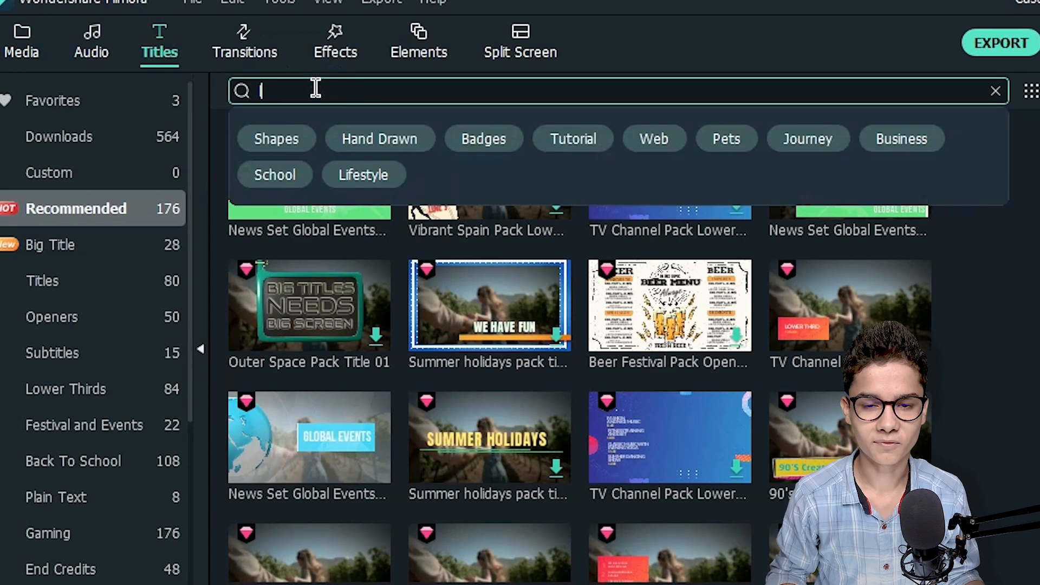
pyautogui.write('lowerthirds')
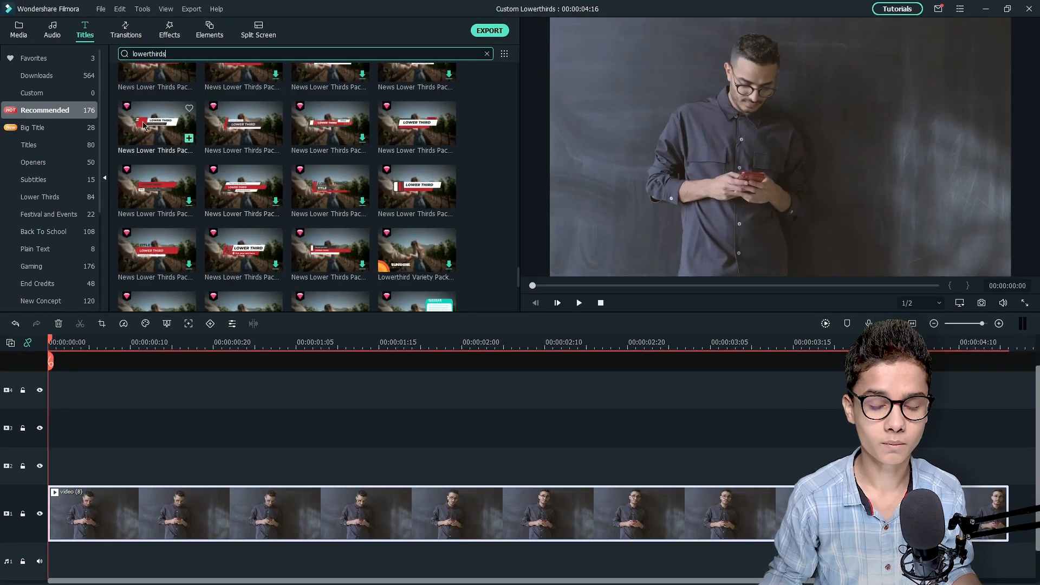
pyautogui.click(156, 126)
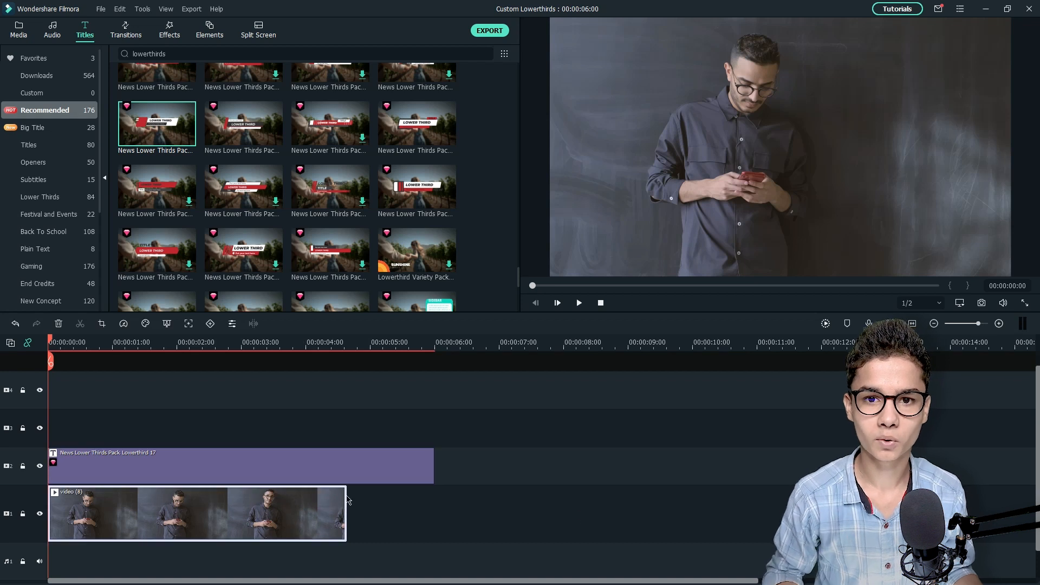
pyautogui.moveTo(344, 512); pyautogui.dragTo(435, 512)
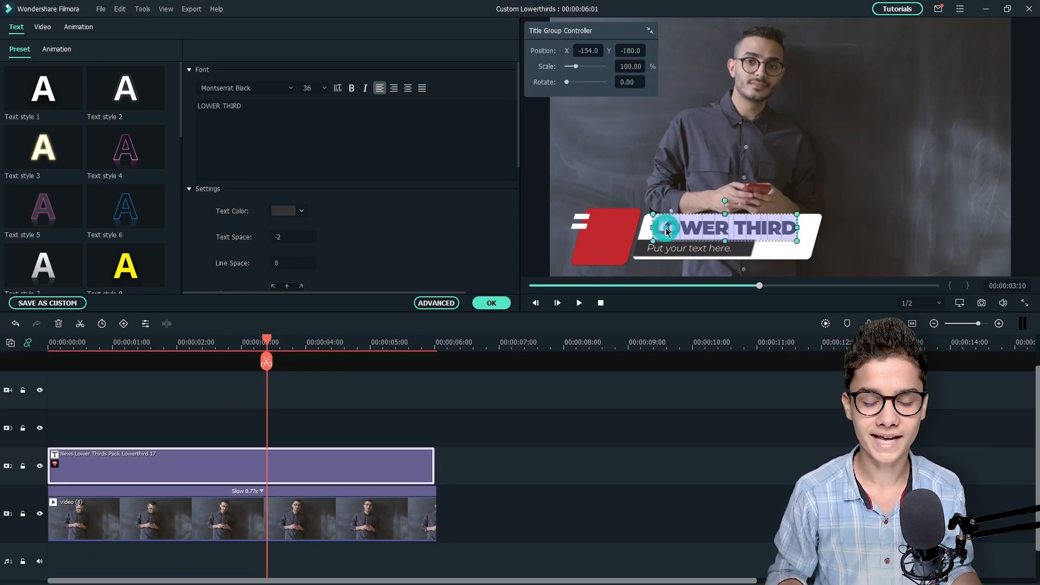
# - Replace the title text with 'Jack Martin' and the subtitle with 'CEO of MED'
pyautogui.write('Jack')
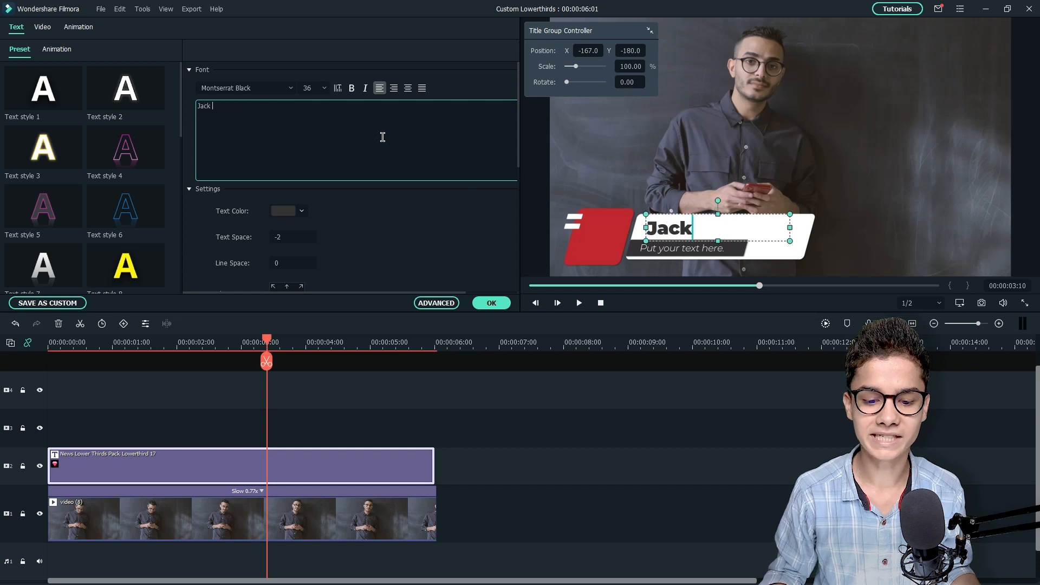
pyautogui.write('Martin')
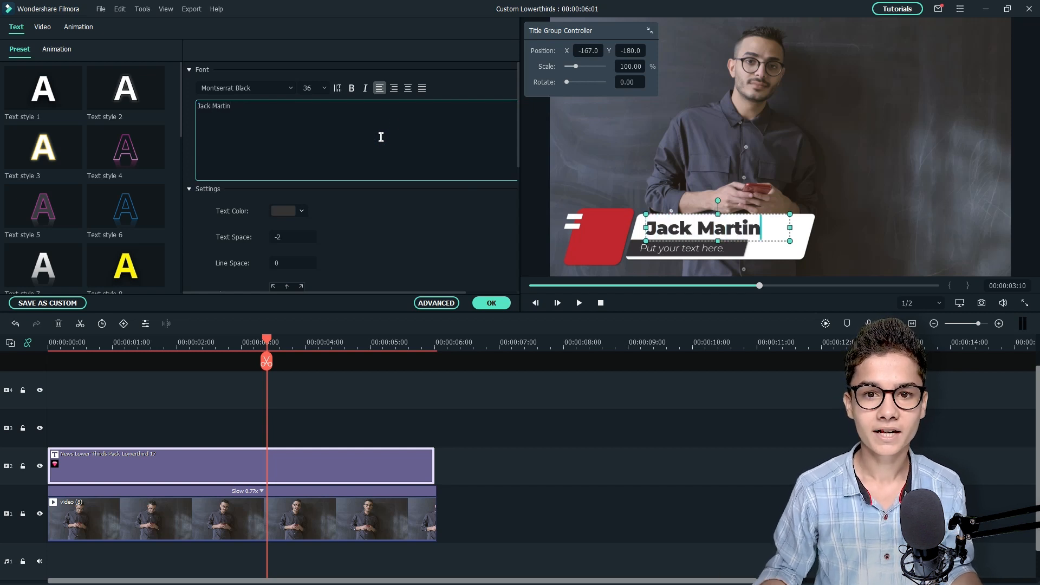
pyautogui.click(681, 248)
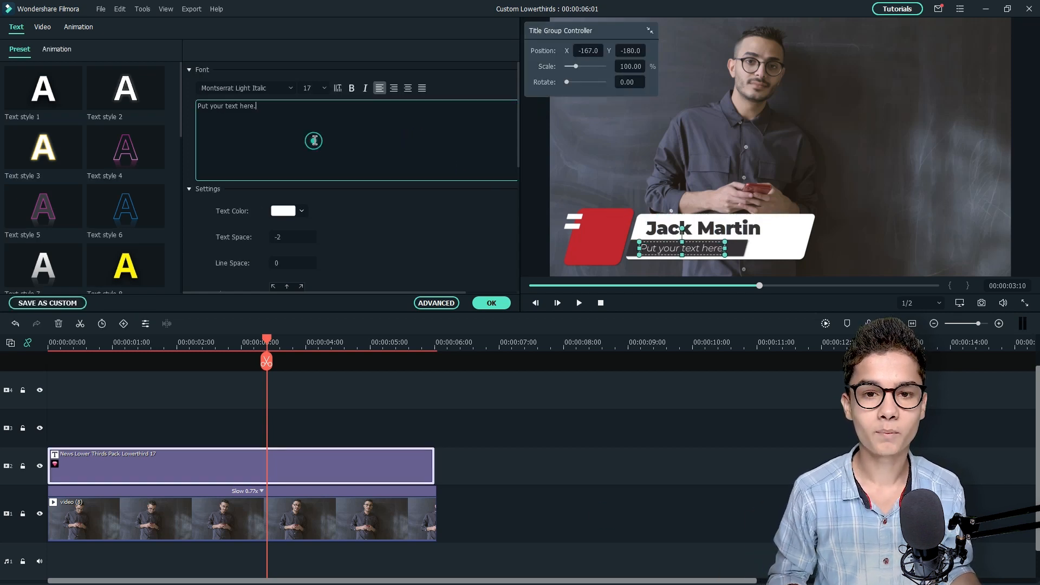
pyautogui.write('CEO of M')
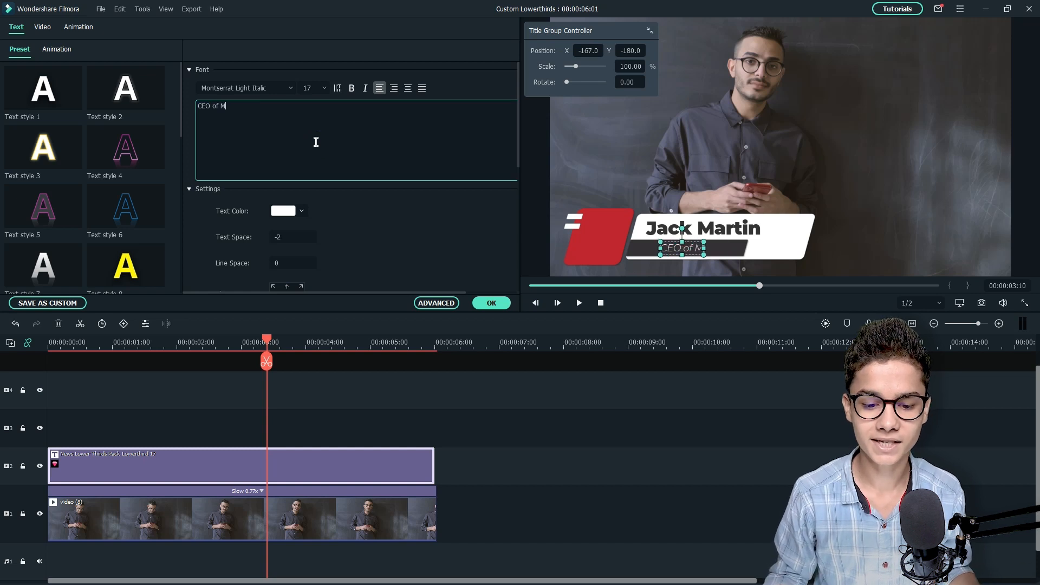
pyautogui.write('ED')
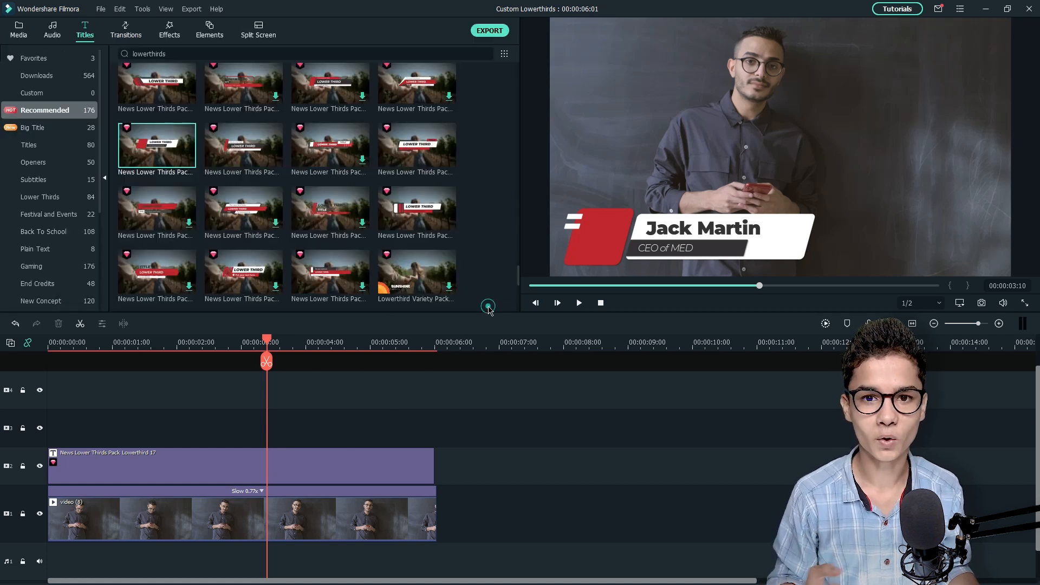
# - Place the leaf logo photo from Media onto the track above the title clip
pyautogui.click(19, 30)
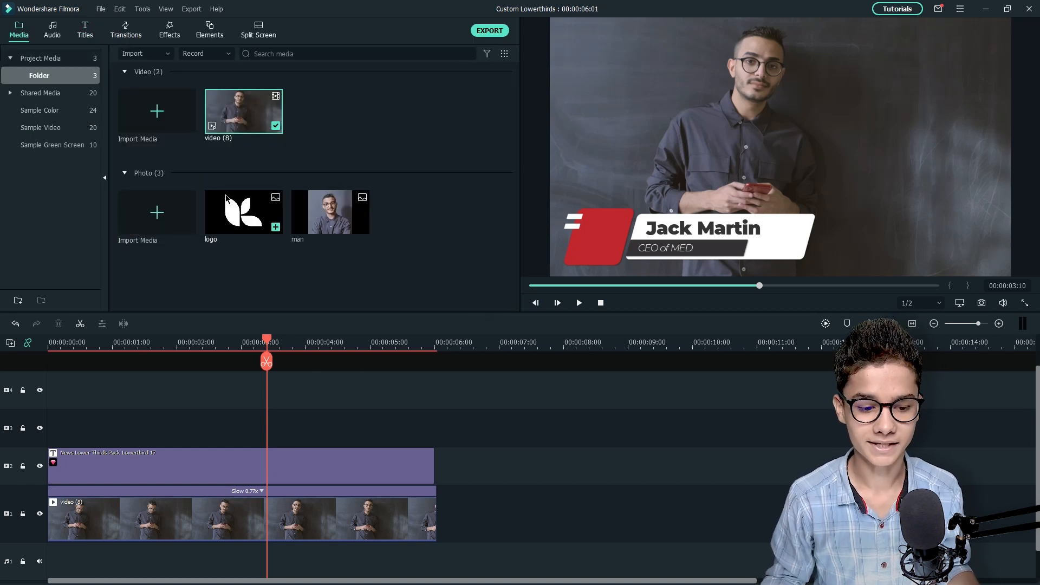
pyautogui.moveTo(243, 211); pyautogui.dragTo(235, 427)
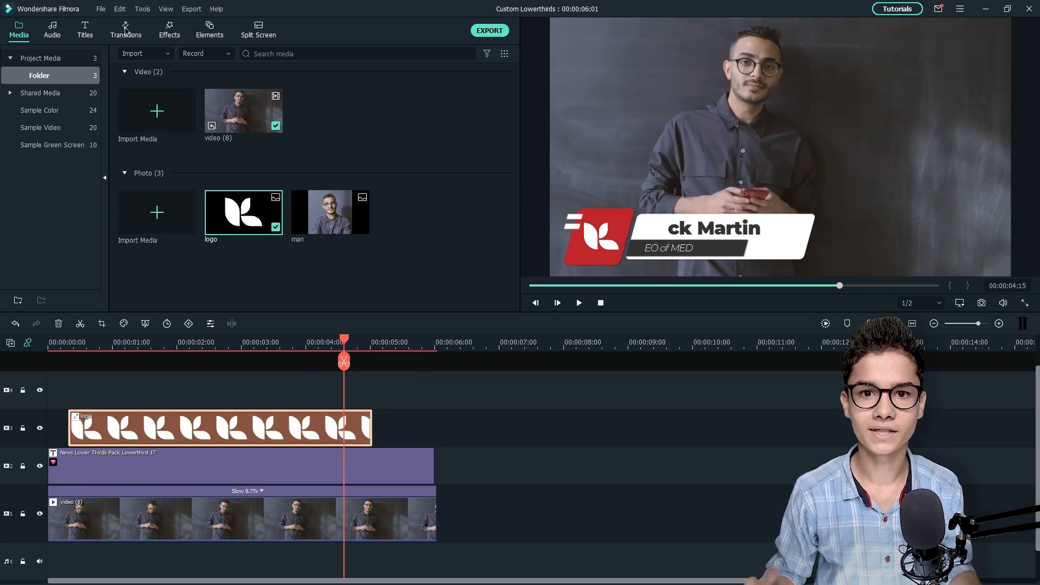
# - Apply Dissolve transitions to the start and end of the logo clip
pyautogui.click(126, 29)
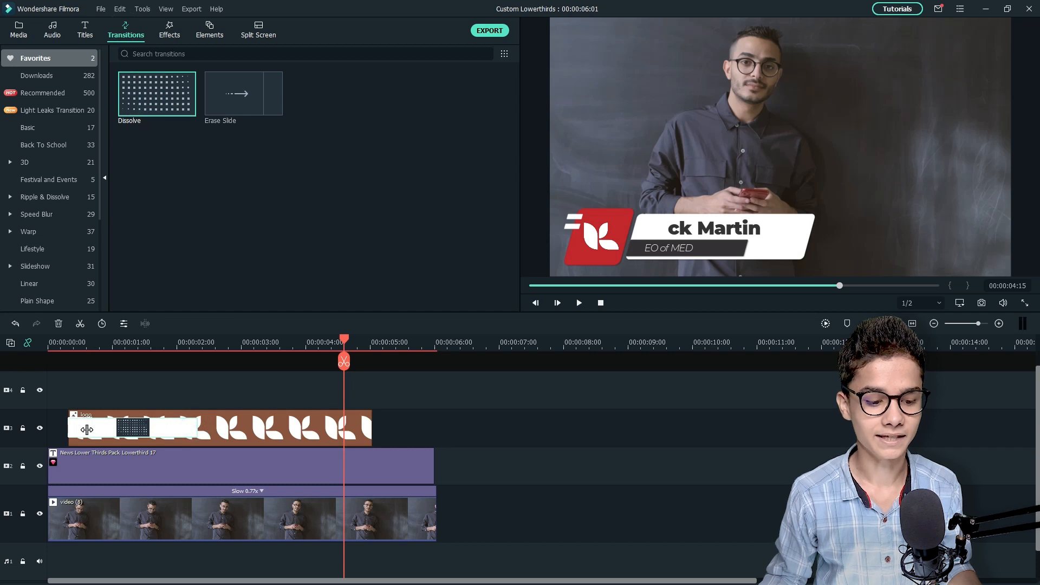
pyautogui.click(155, 93)
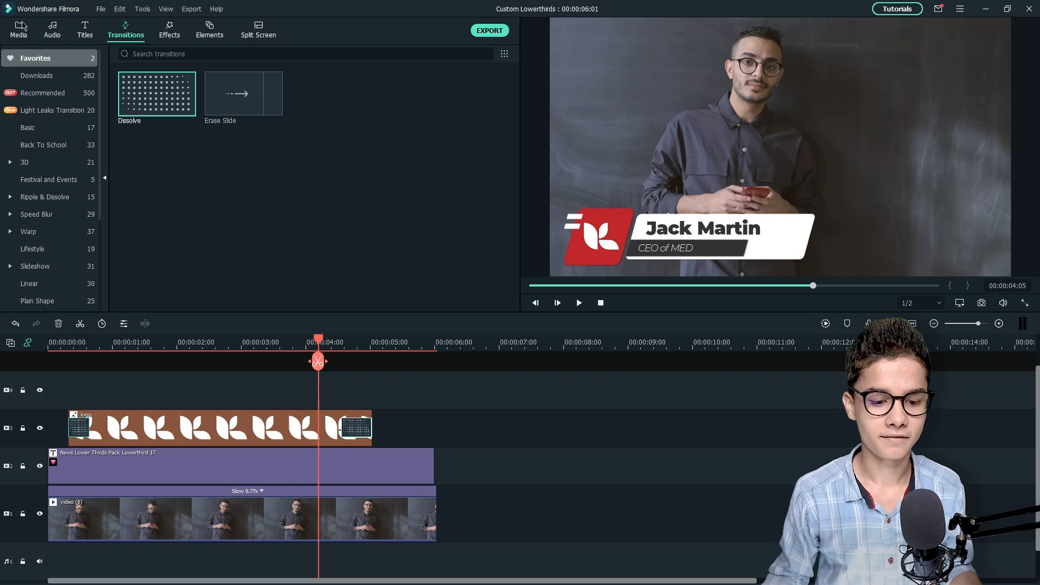
# - Apply the Image Mask effect to the man's photo on the top track for a circular face
pyautogui.click(18, 29)
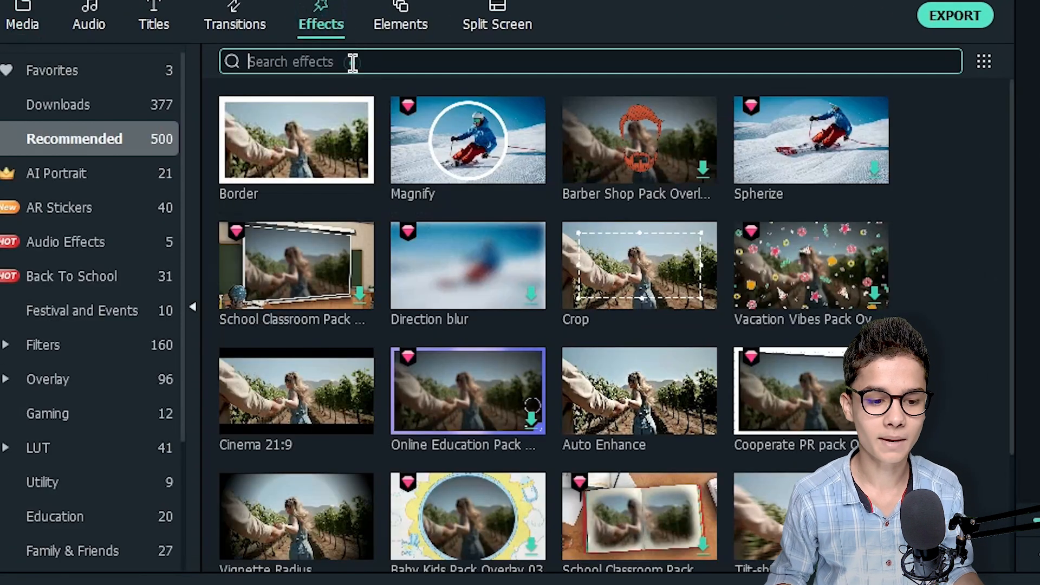
pyautogui.write('mask')
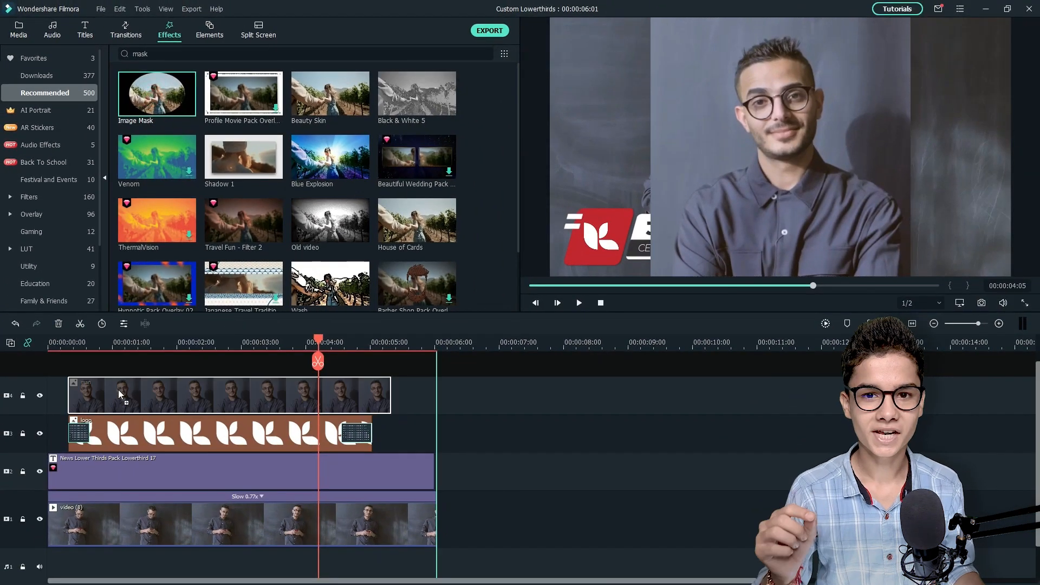
pyautogui.click(132, 395)
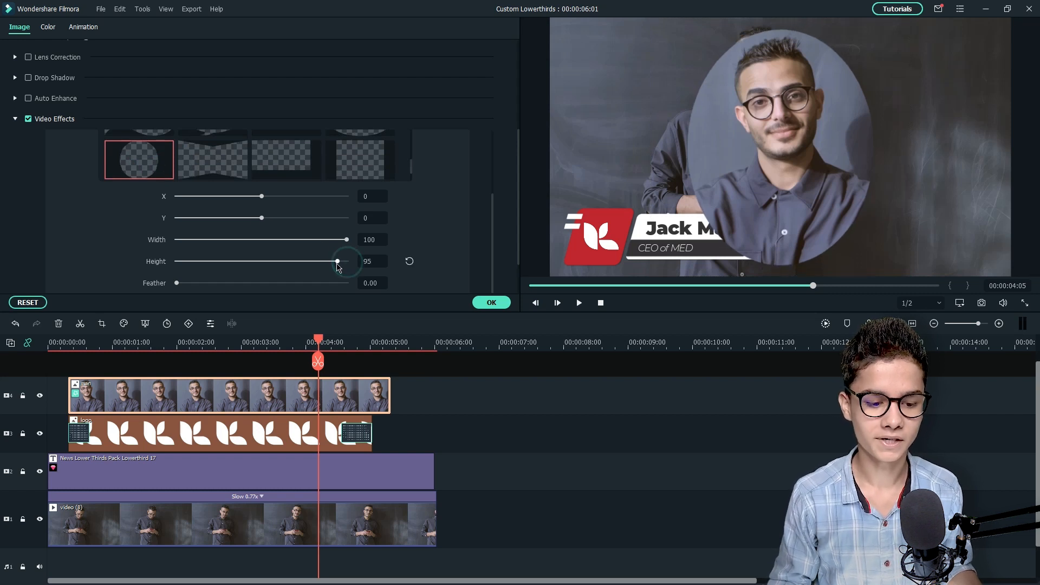
# - Set mask Height to 95 and Scale to 20%, placing the photo at 8.0, -175.4 beside the name
pyautogui.moveTo(337, 261); pyautogui.dragTo(303, 261)
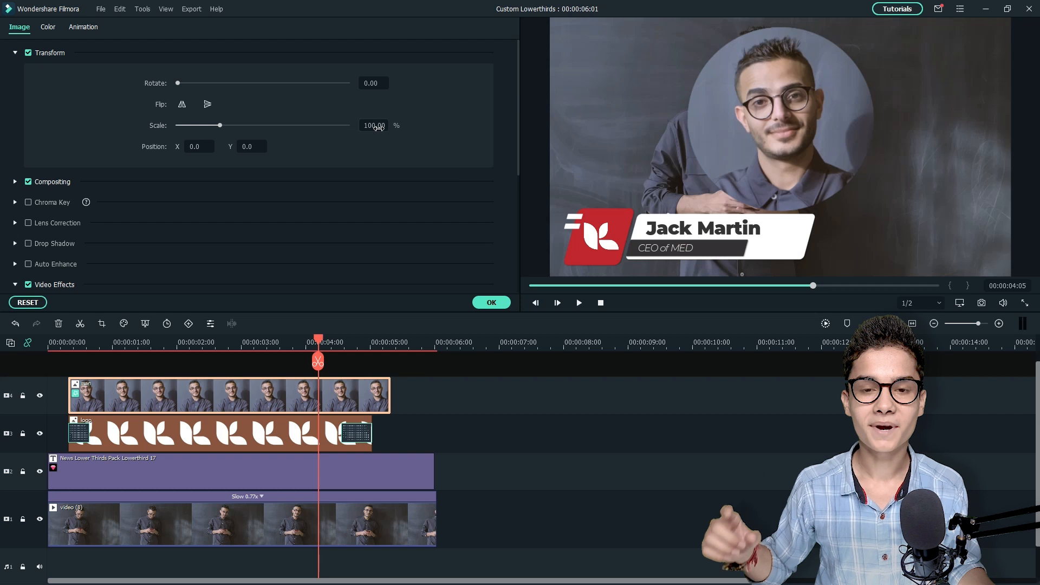
pyautogui.moveTo(220, 125); pyautogui.dragTo(185, 126)
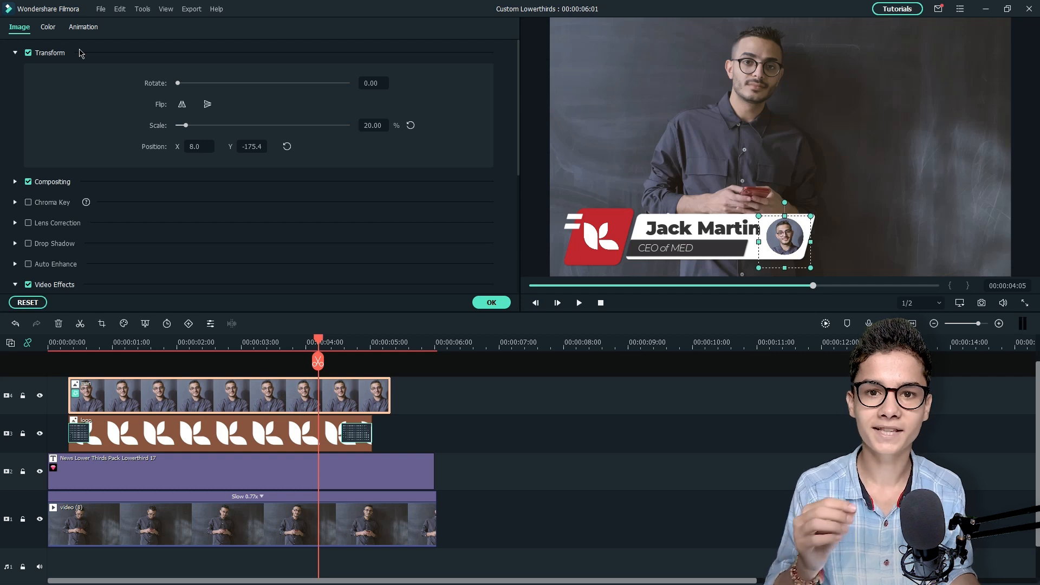
# - Apply the Boom! preset motion to the circular face photo and confirm
pyautogui.click(83, 26)
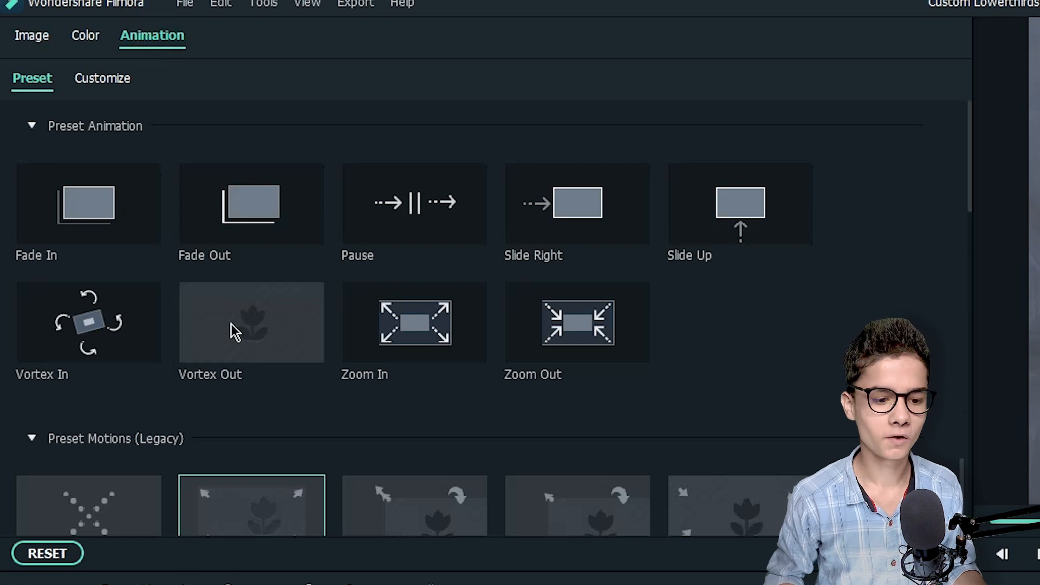
pyautogui.scroll(-3)
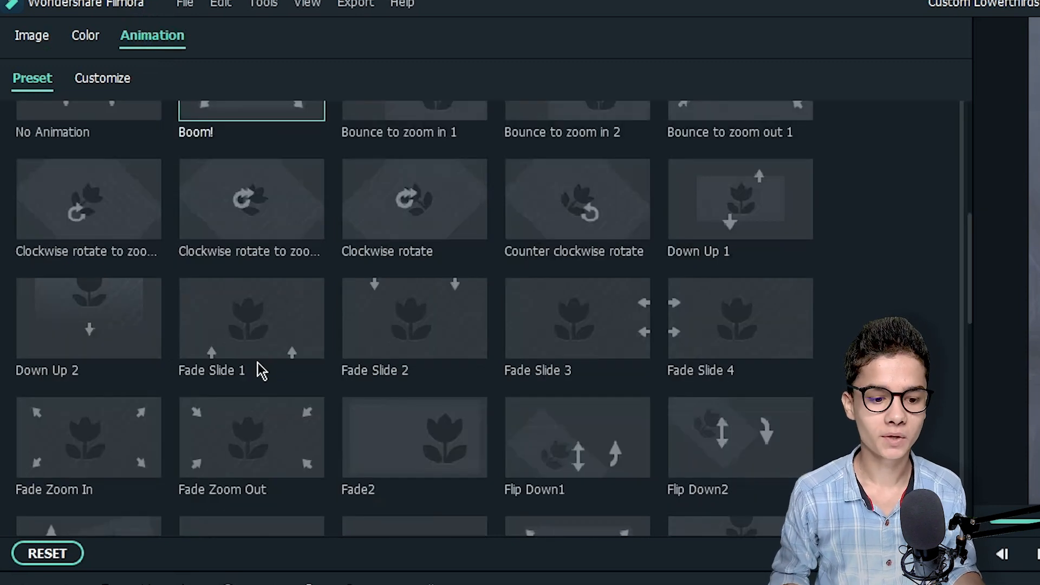
pyautogui.scroll(-3)
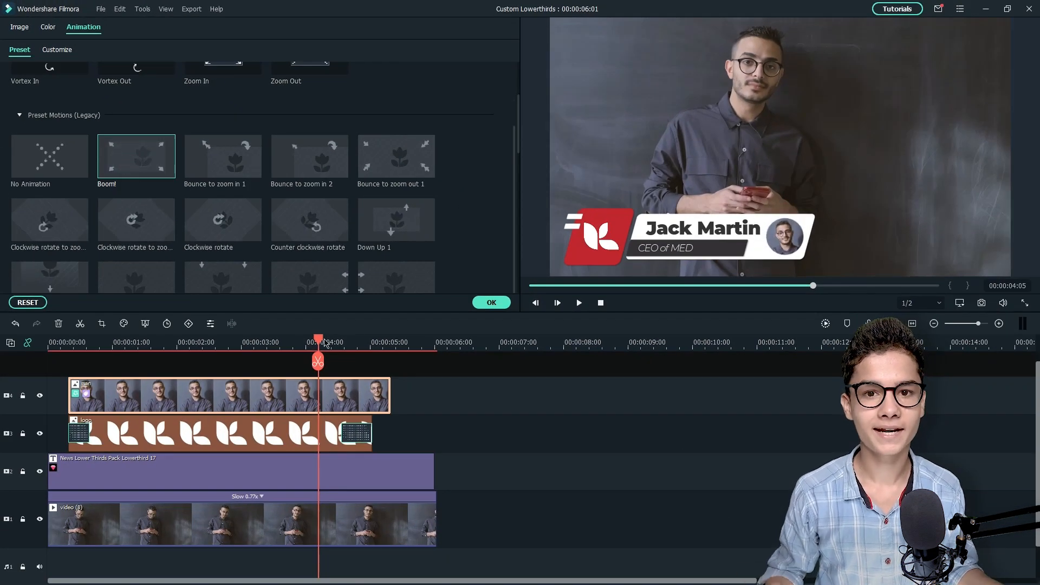
pyautogui.click(29, 344)
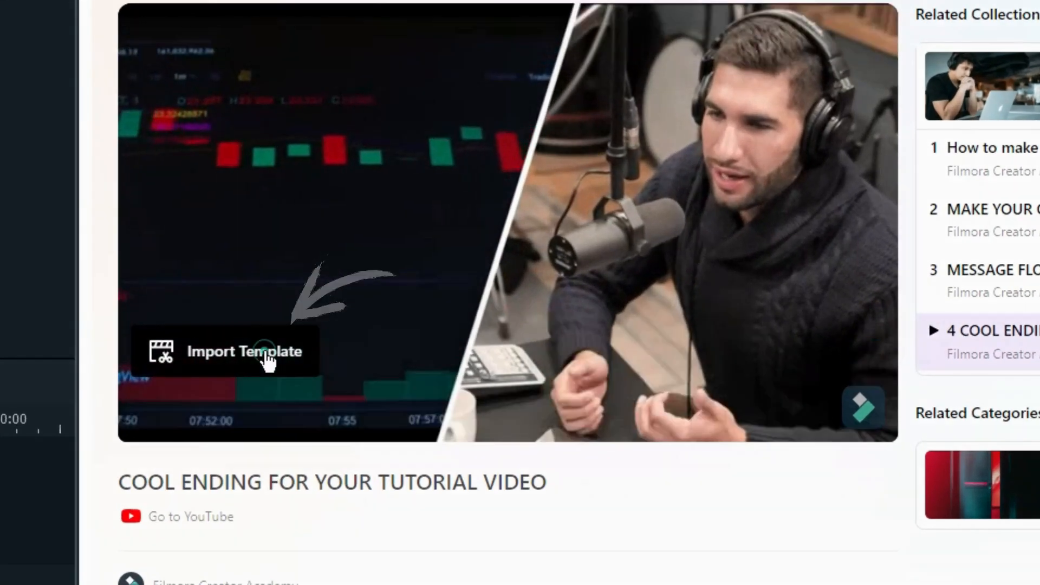
# - Import the tutorial-ending project template into the new empty project
pyautogui.click(244, 351)
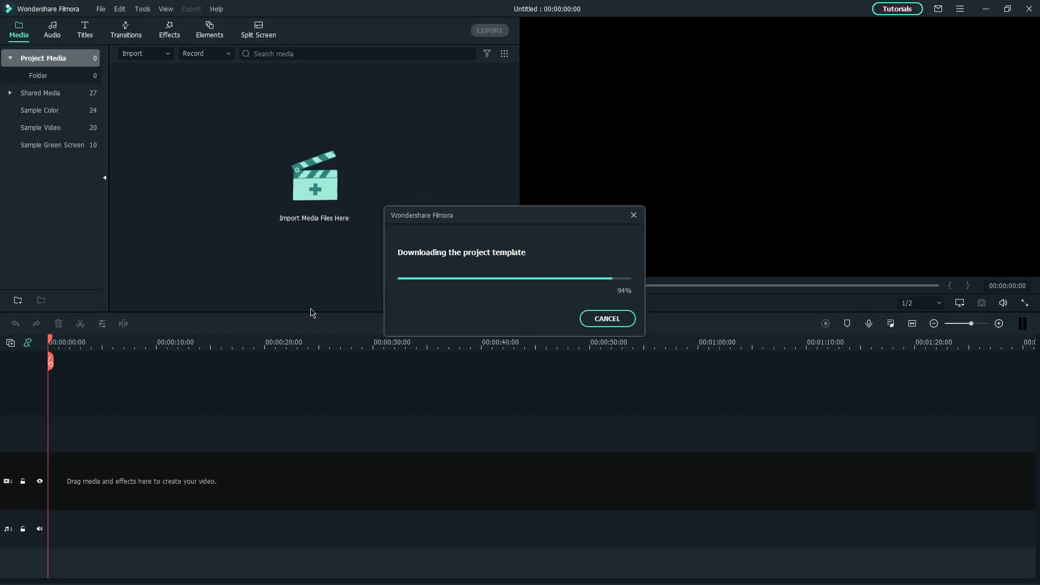